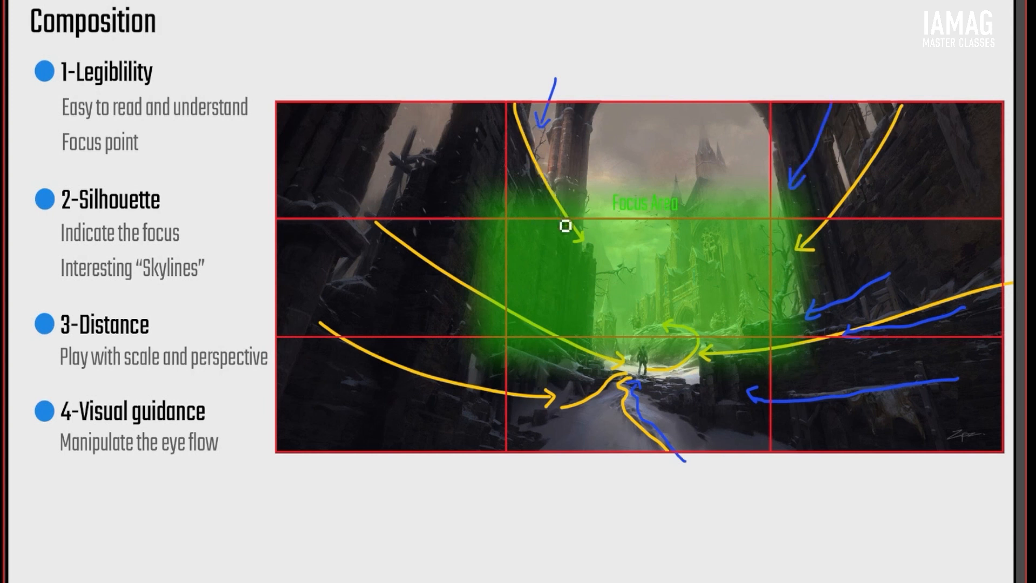
pyautogui.moveTo(706, 294)
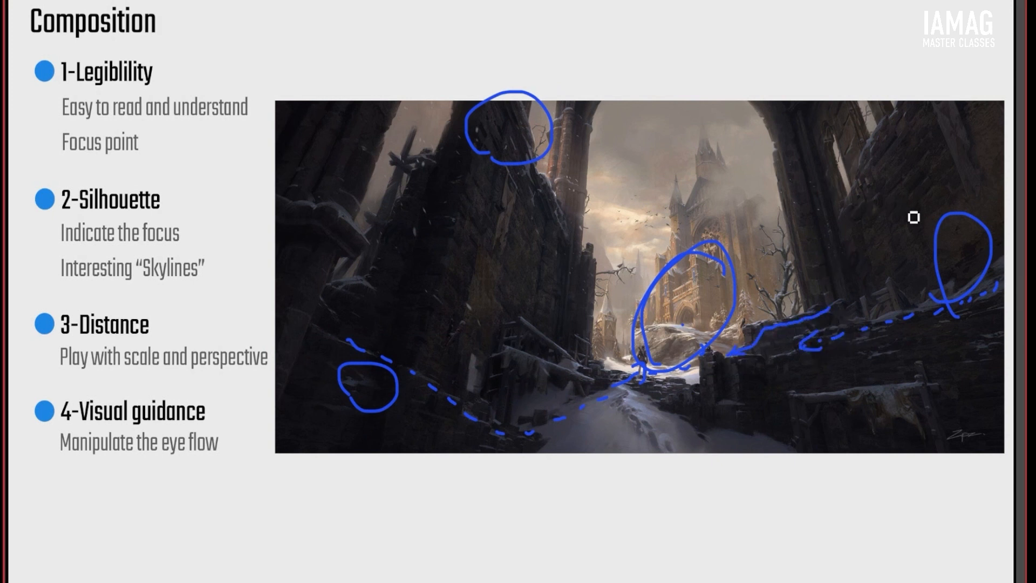
pyautogui.moveTo(895, 277)
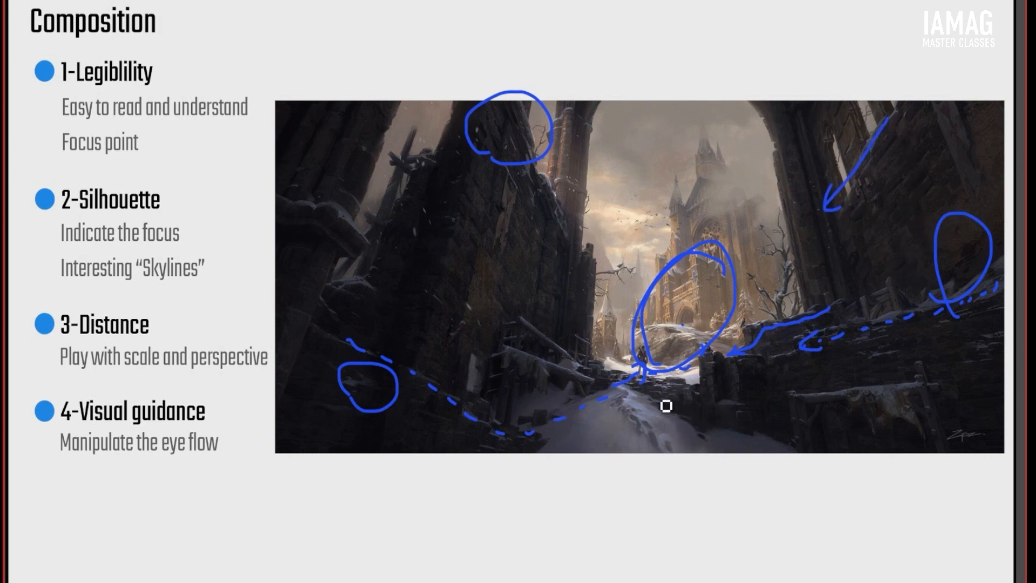
pyautogui.moveTo(714, 315)
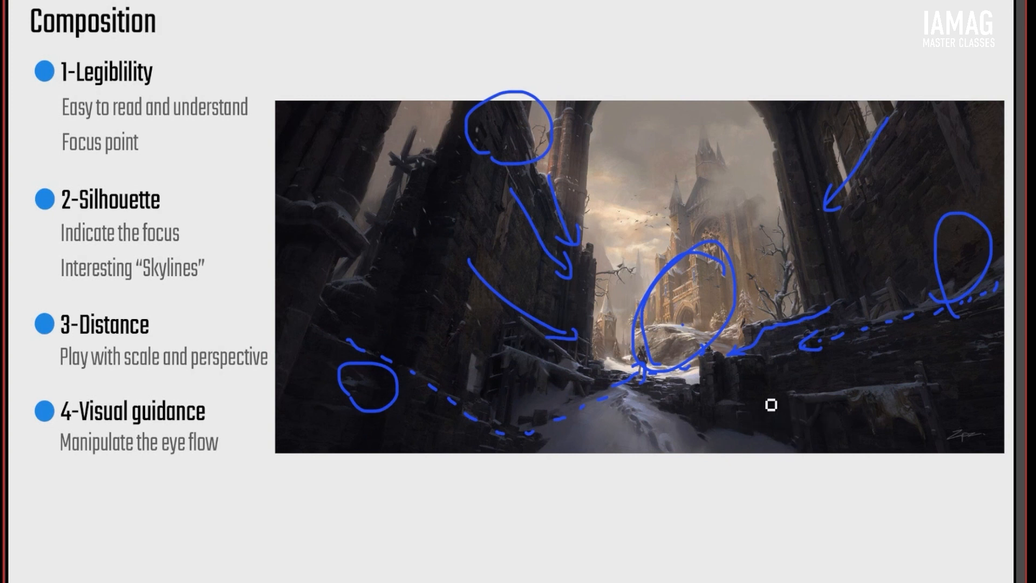
pyautogui.moveTo(773, 332)
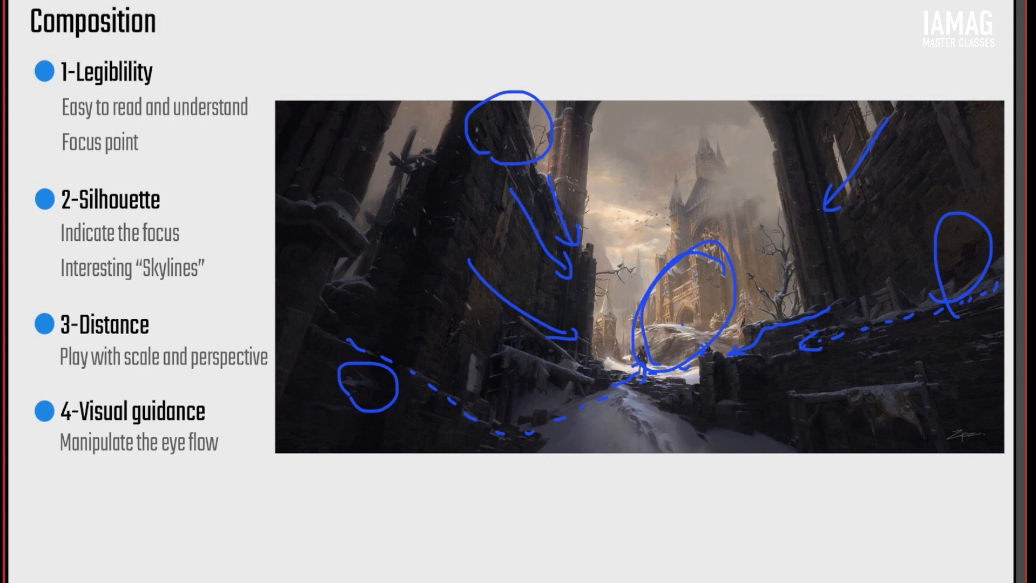
pyautogui.moveTo(956, 384)
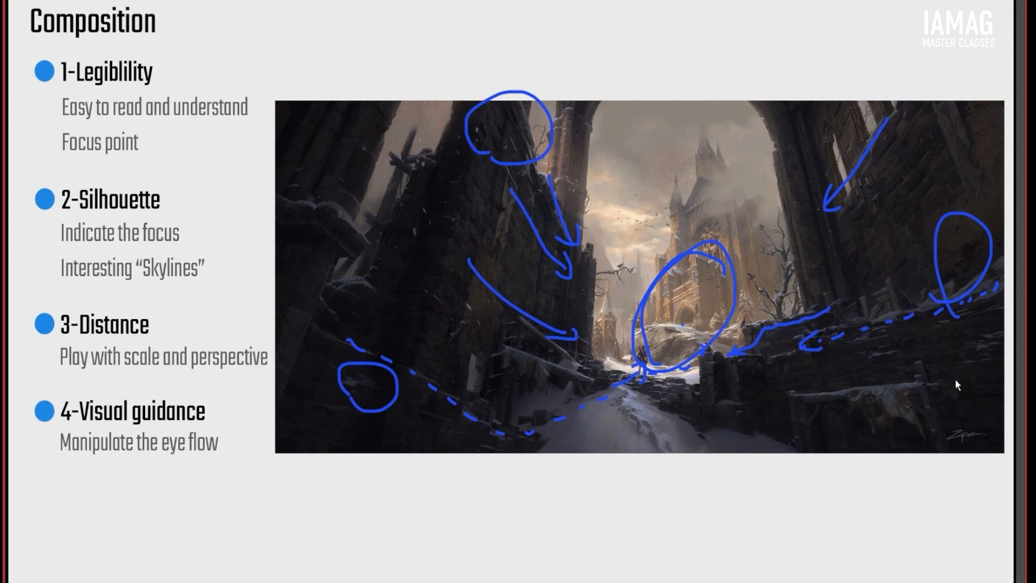